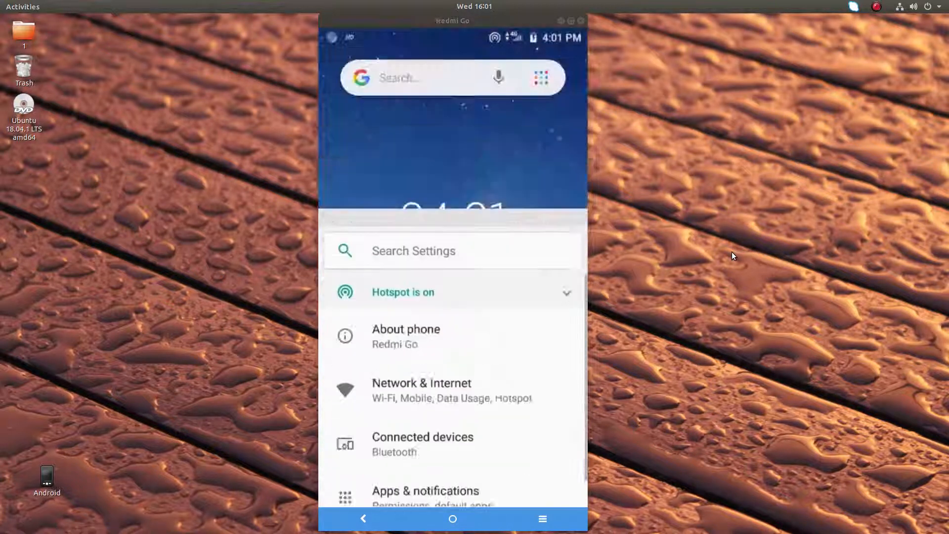
- Dismiss the quick settings shade and launch the Play Store from the home screen
left_click(452, 519)
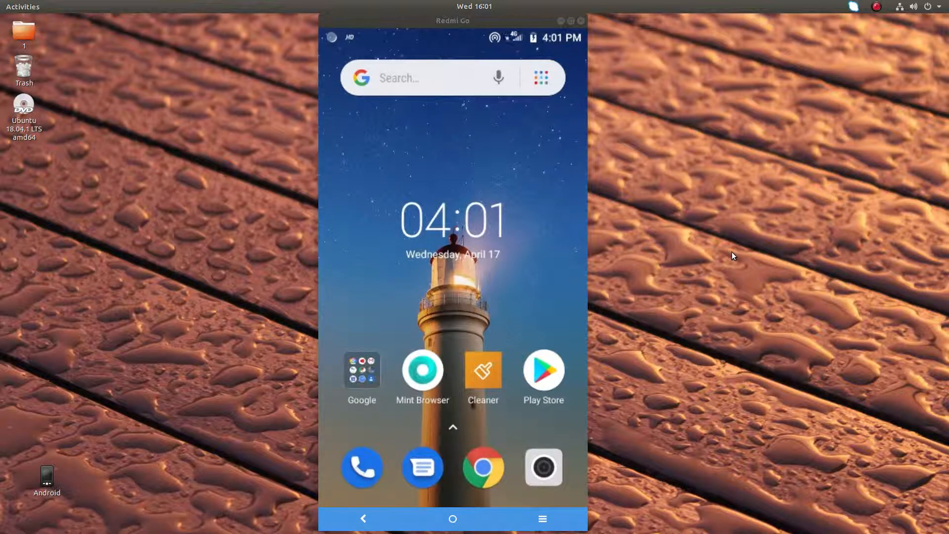
left_click(543, 369)
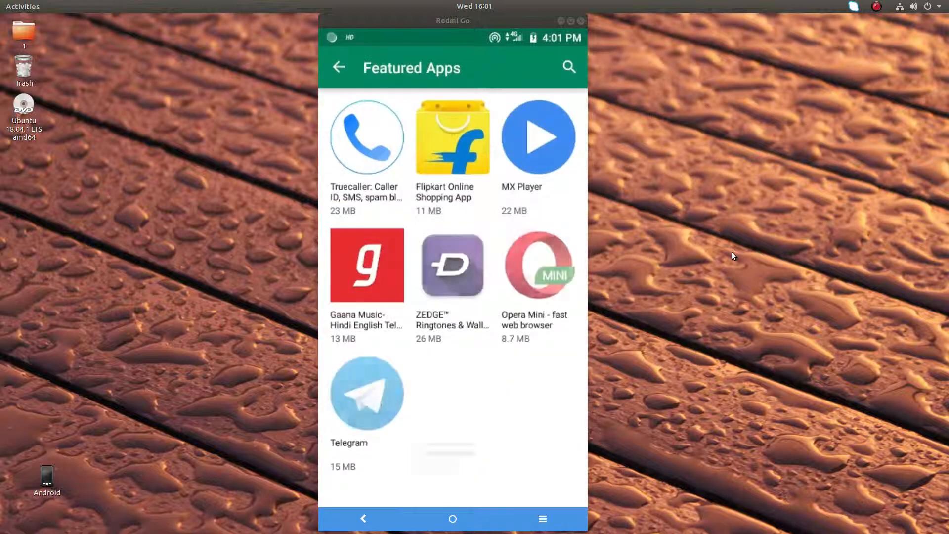
scroll("down", 3)
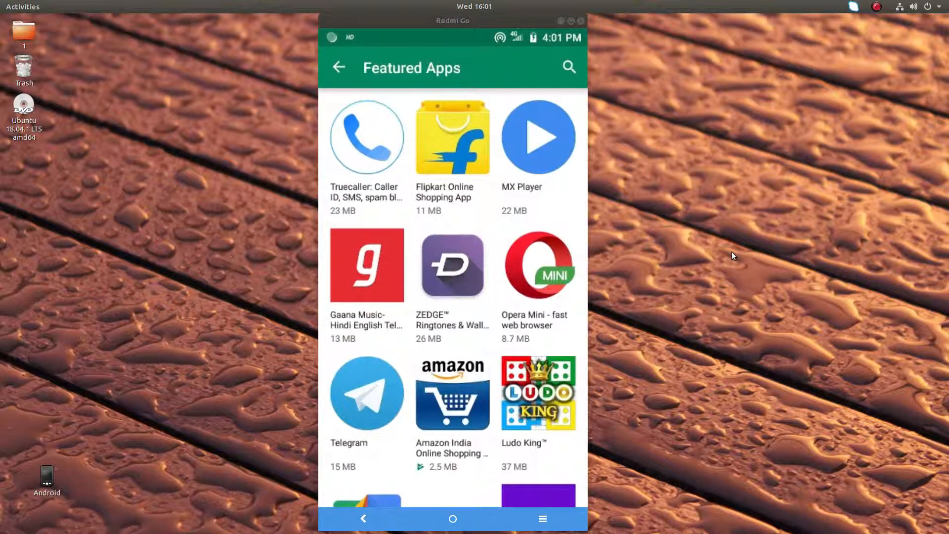
scroll("down", 3)
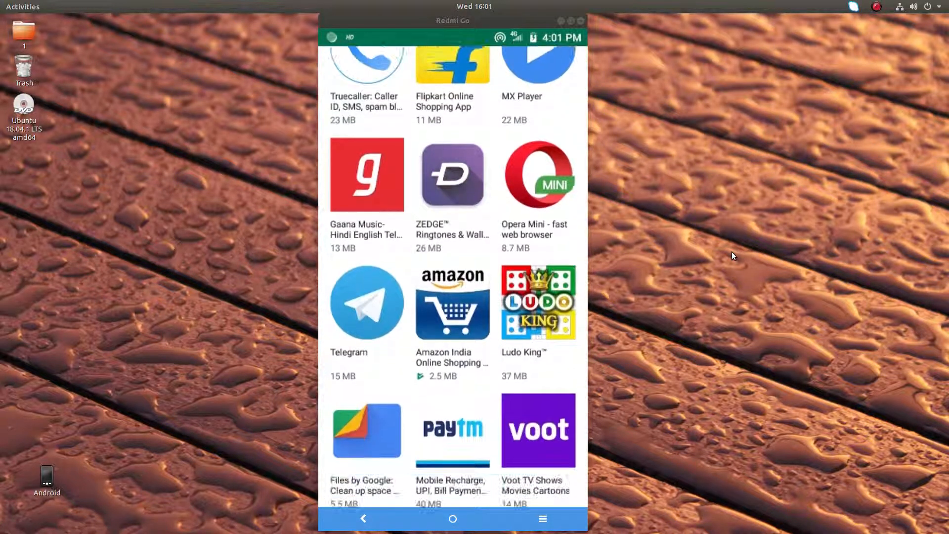
scroll("down", 3)
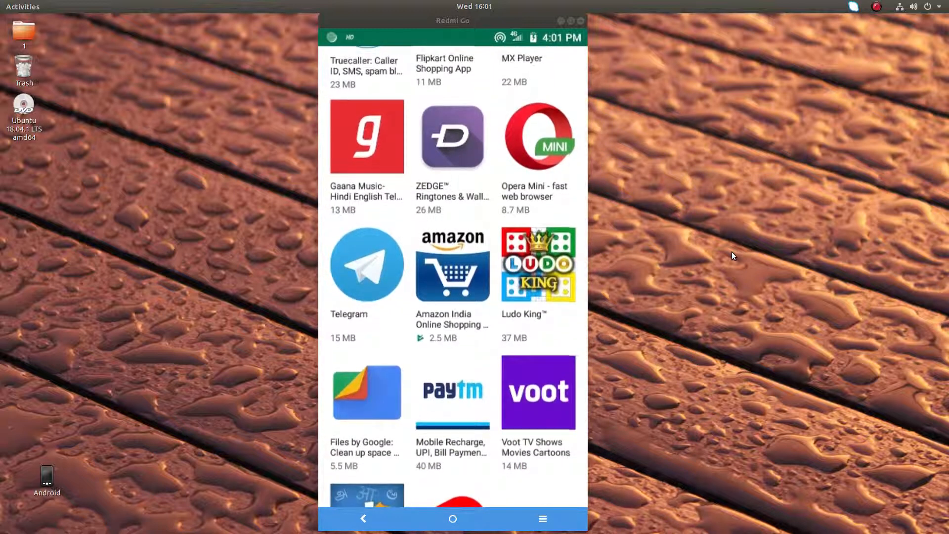
scroll("down", 3)
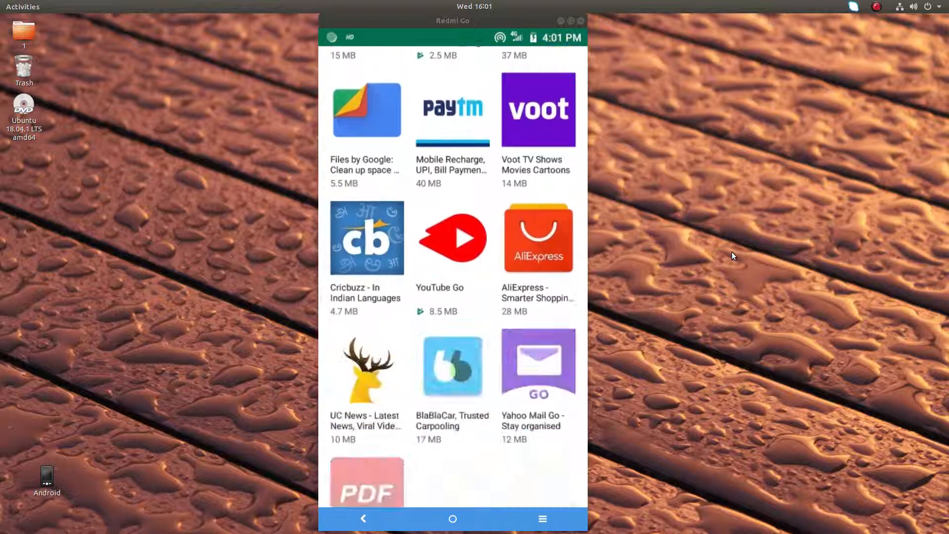
scroll("down", 3)
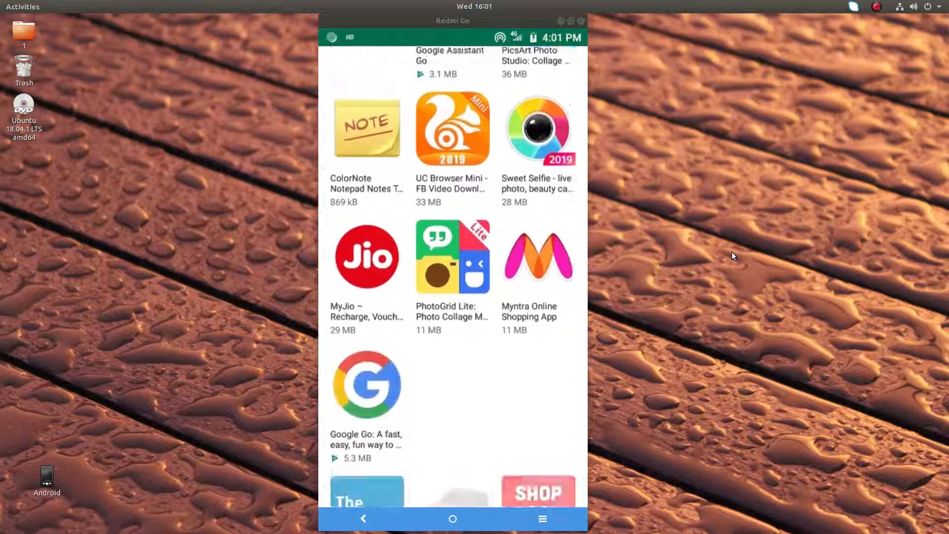
scroll("down", 3)
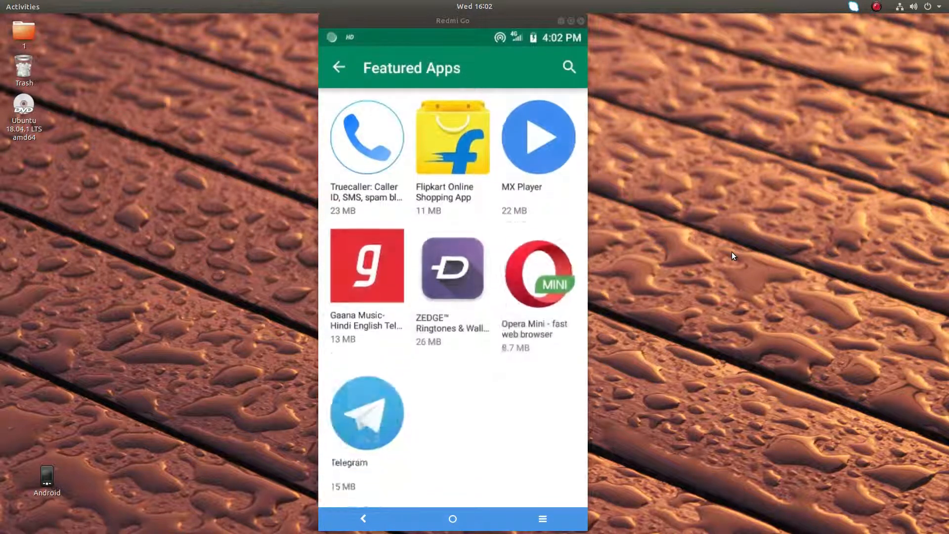
- Scroll through the Featured Apps list, then bring up Google Play search with recent searches
scroll("down", 3)
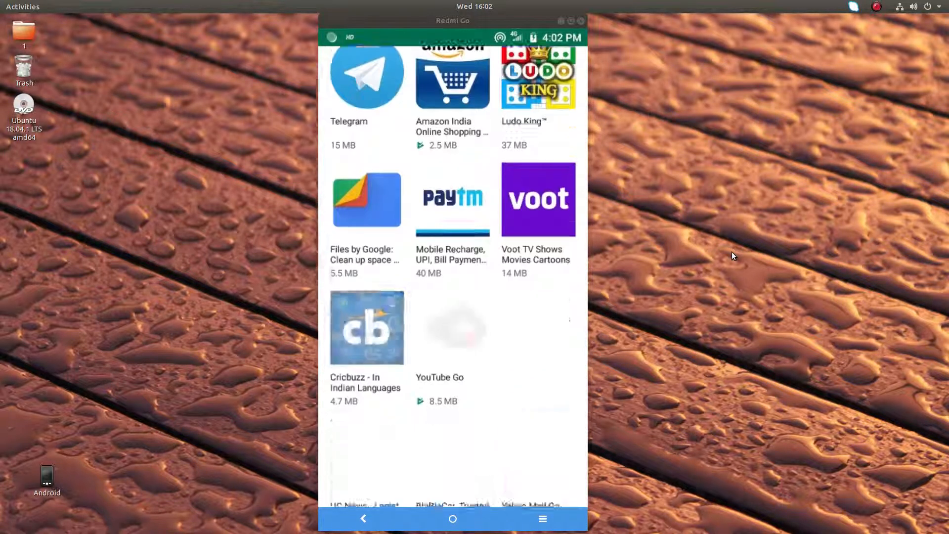
scroll("down", 3)
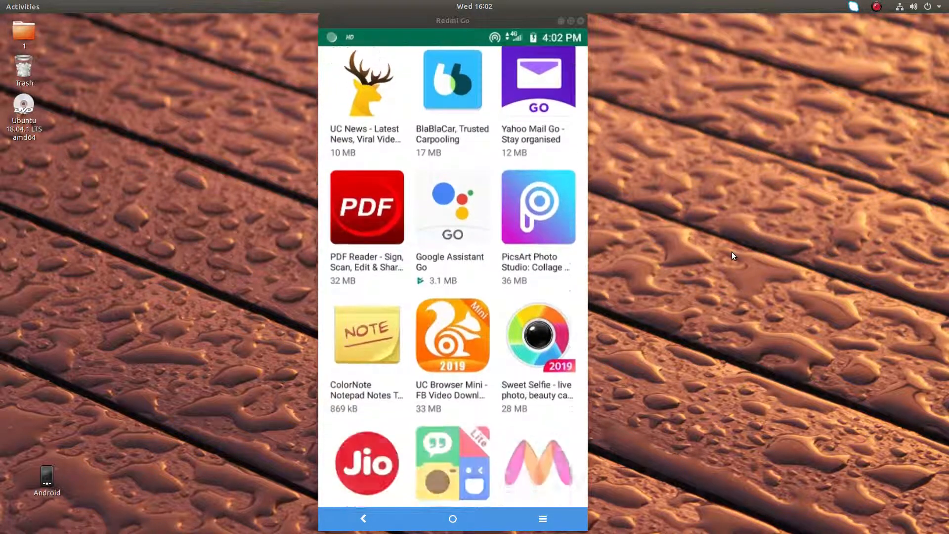
scroll("down", 3)
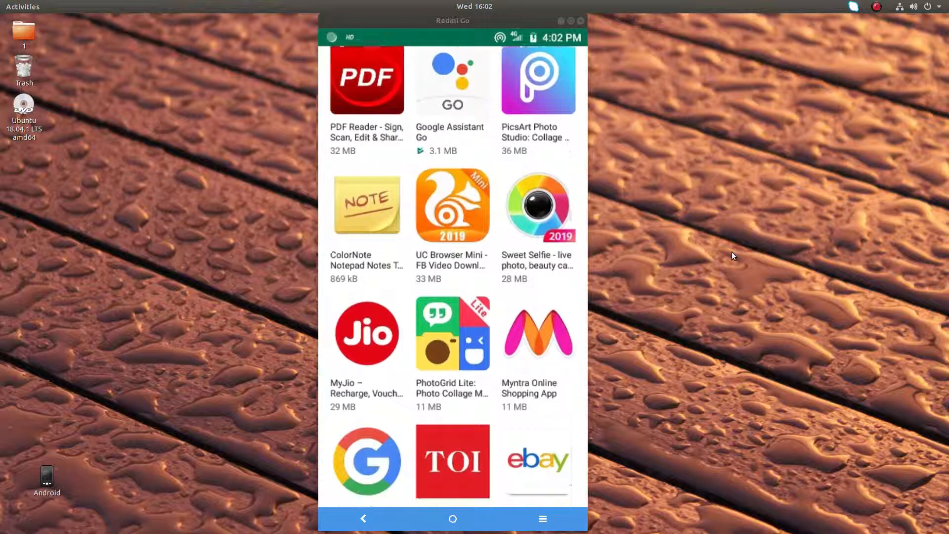
scroll("down", 3)
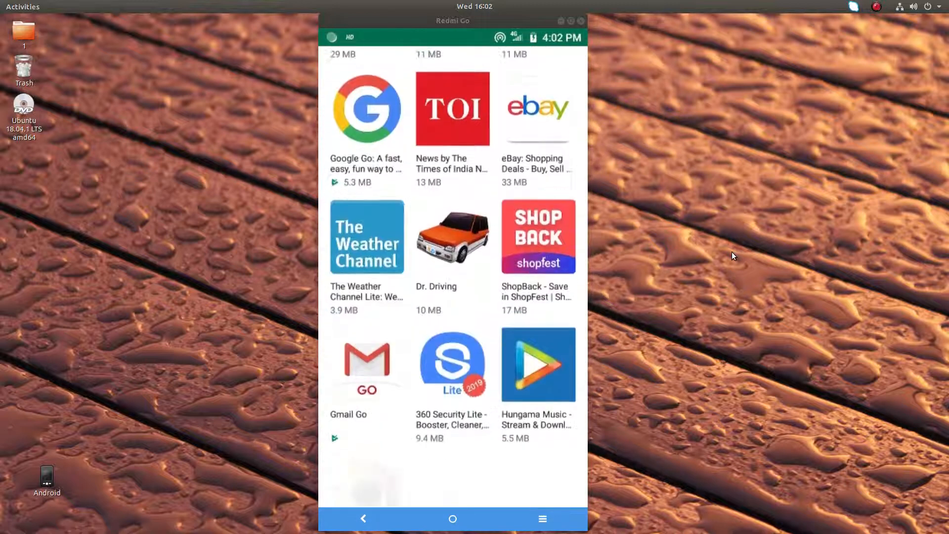
scroll("down", 3)
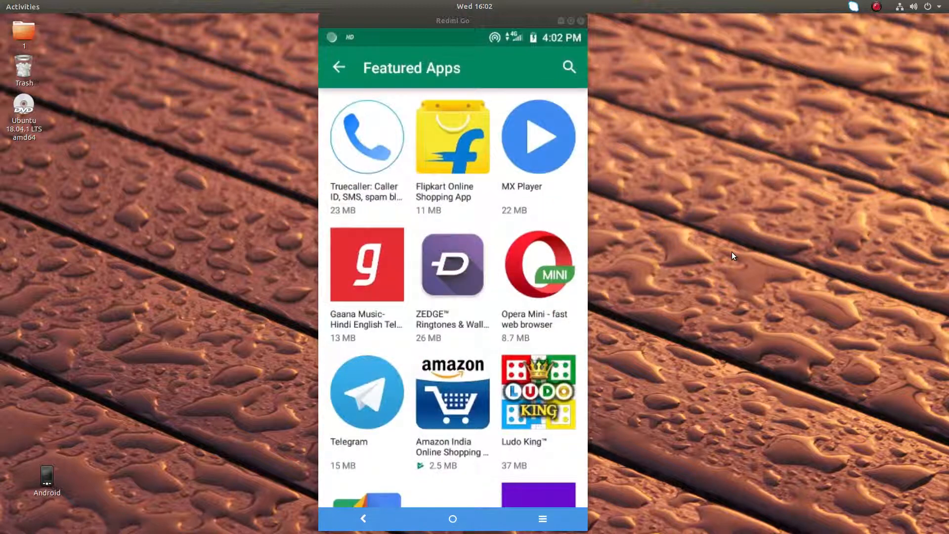
left_click(568, 67)
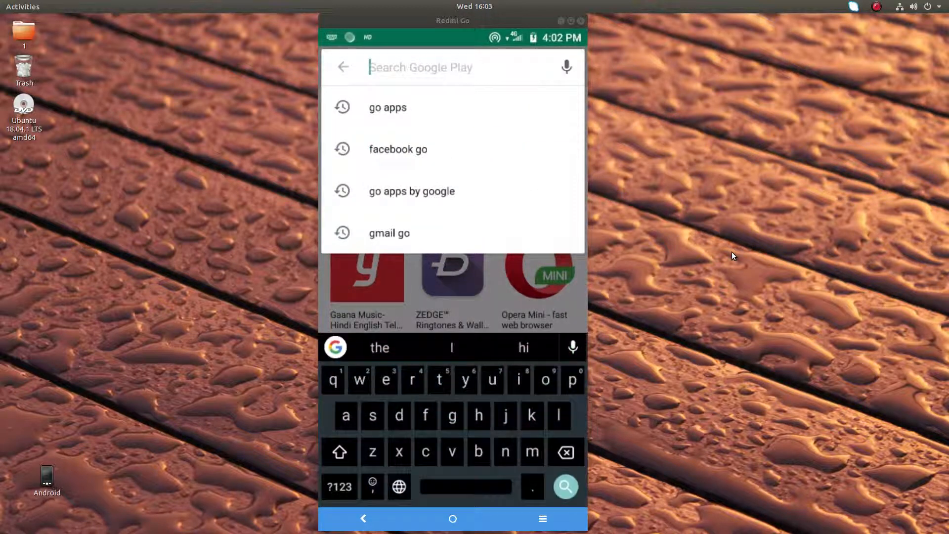
- Search Google Play for 'gmail', note Gmail Go is installed, and return to Featured Apps
left_click(341, 66)
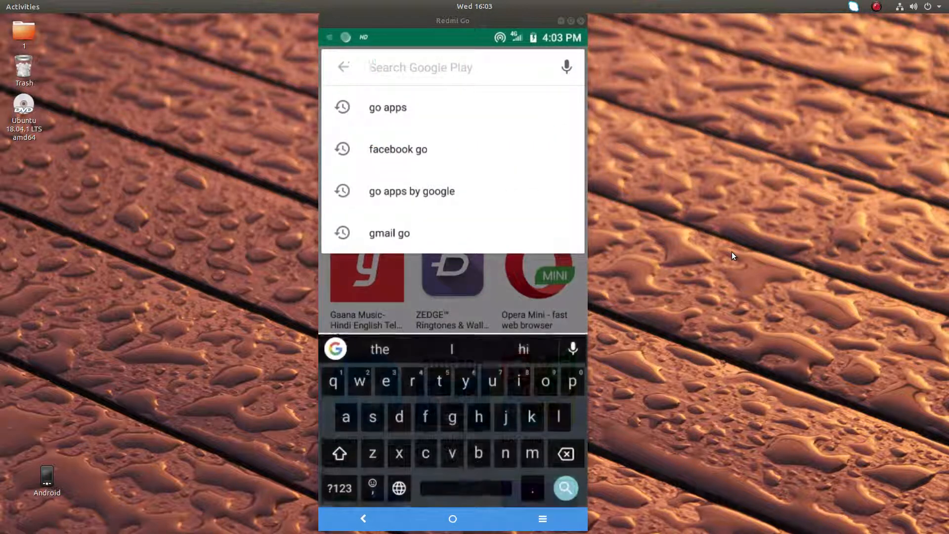
type("gmail")
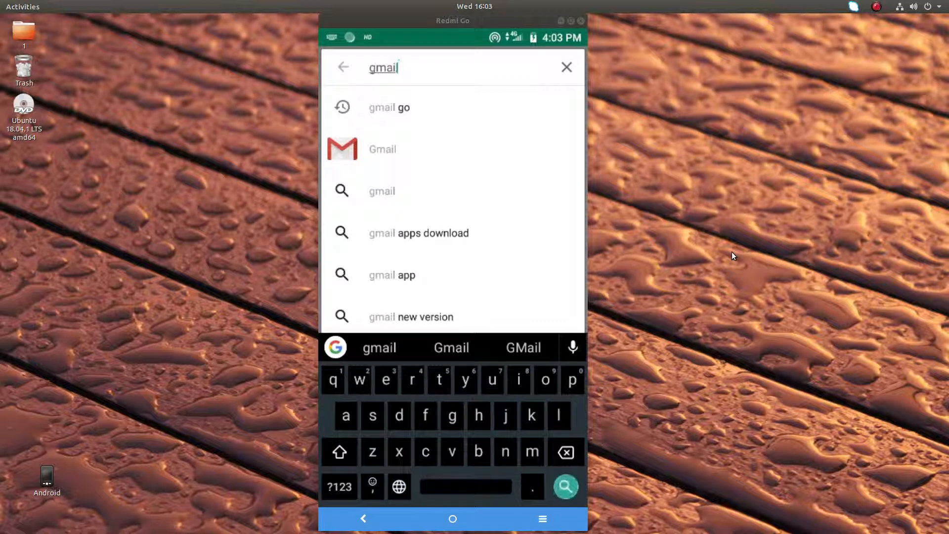
left_click(565, 486)
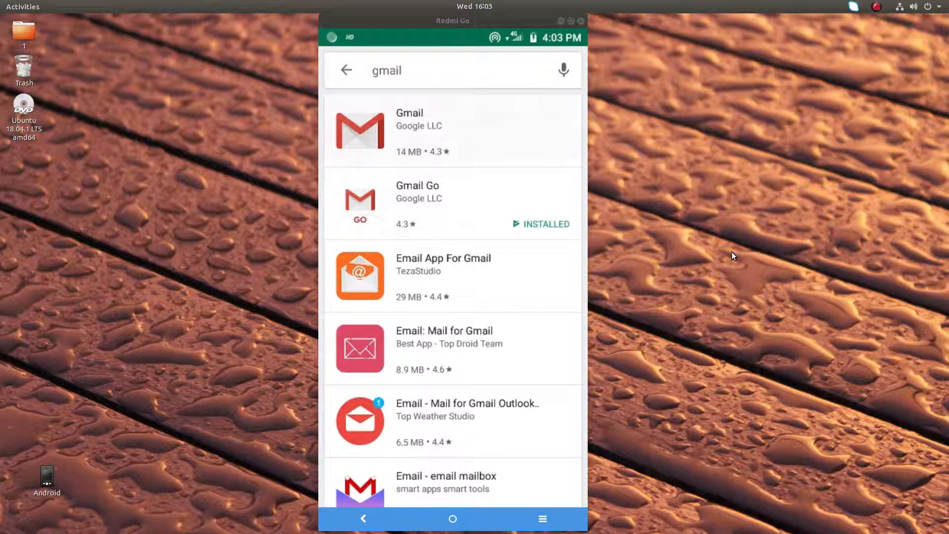
left_click(409, 121)
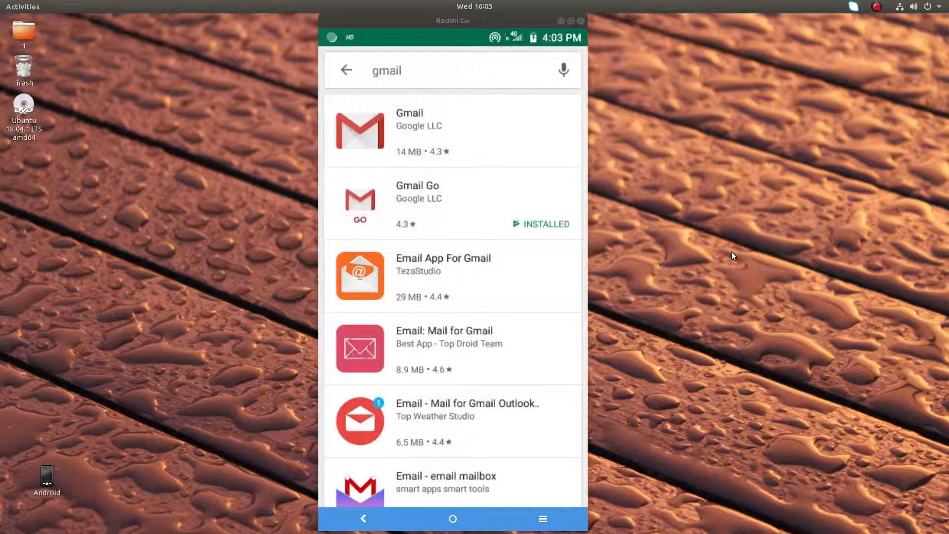
left_click(346, 70)
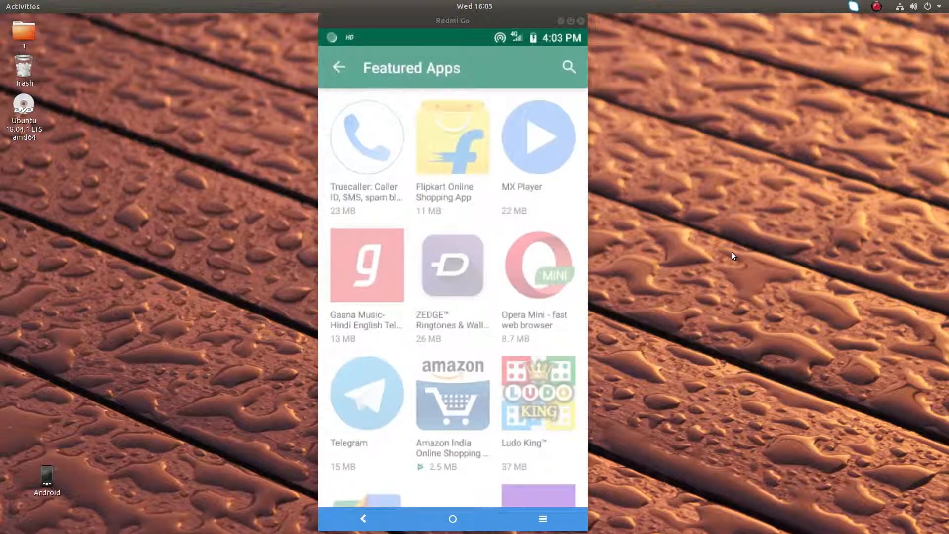
- Return to Play Store home and reopen the full Featured Apps for Android Go list
left_click(340, 67)
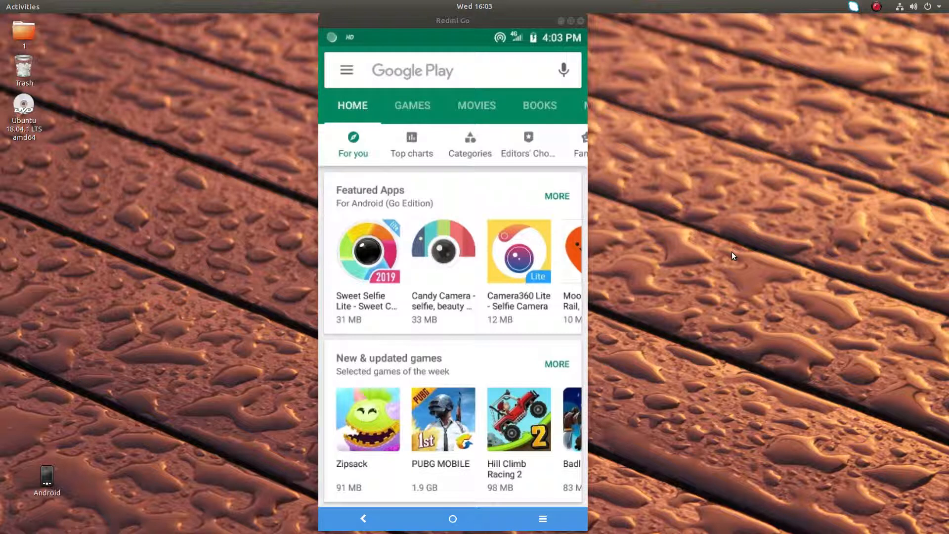
left_click(555, 196)
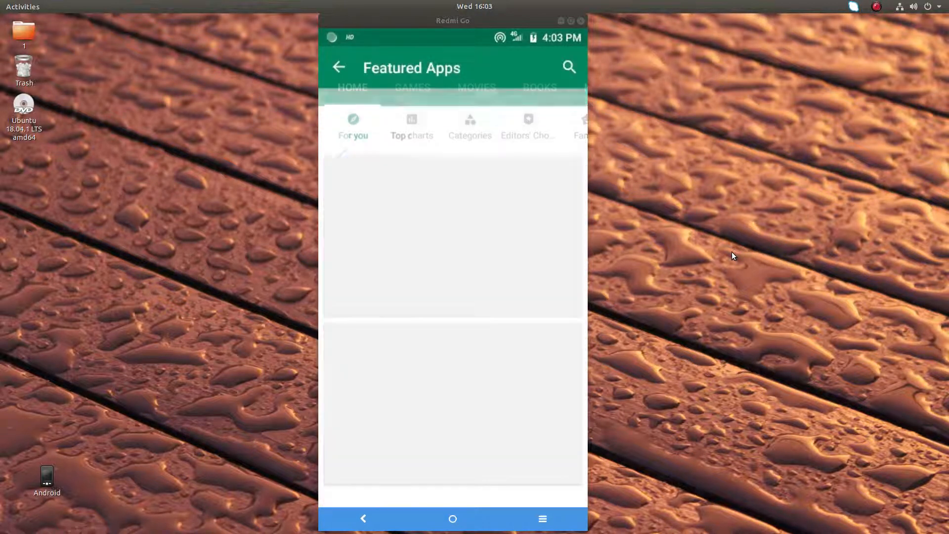
- Scroll down through the Featured Apps grid to browse the suggested apps
scroll("down", 3)
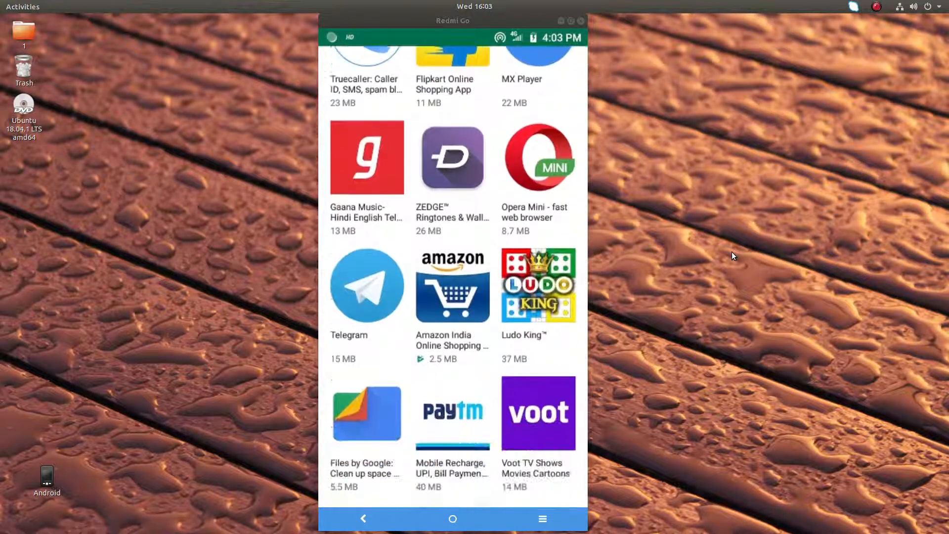
scroll("down", 3)
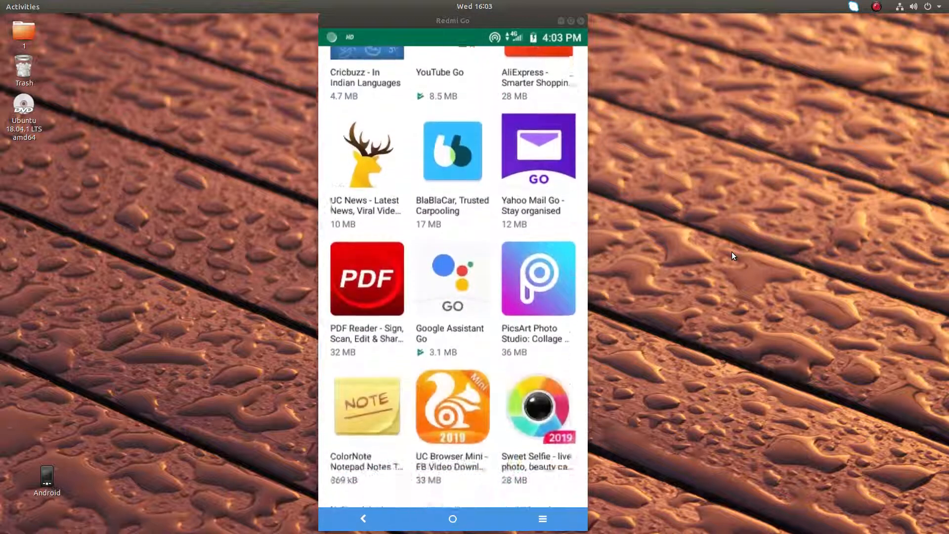
scroll("down", 3)
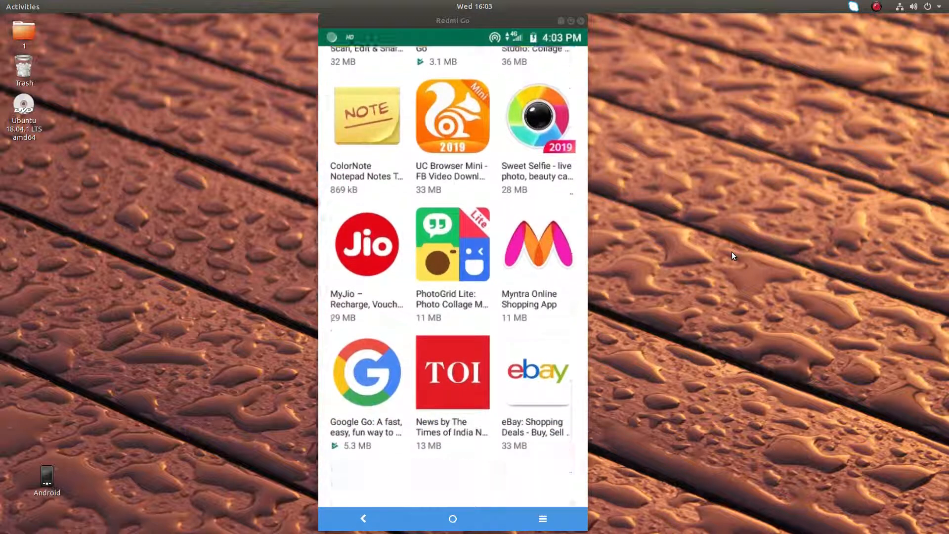
scroll("down", 3)
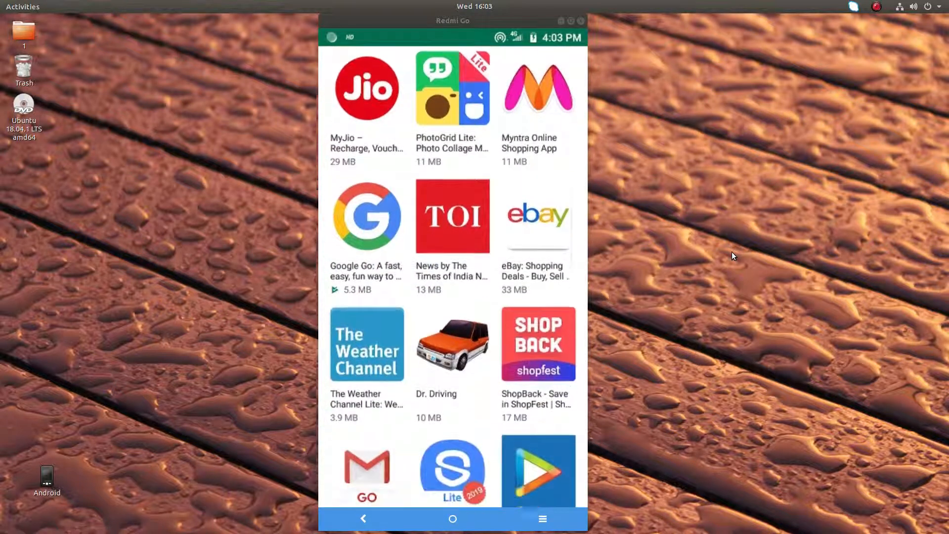
scroll("down", 3)
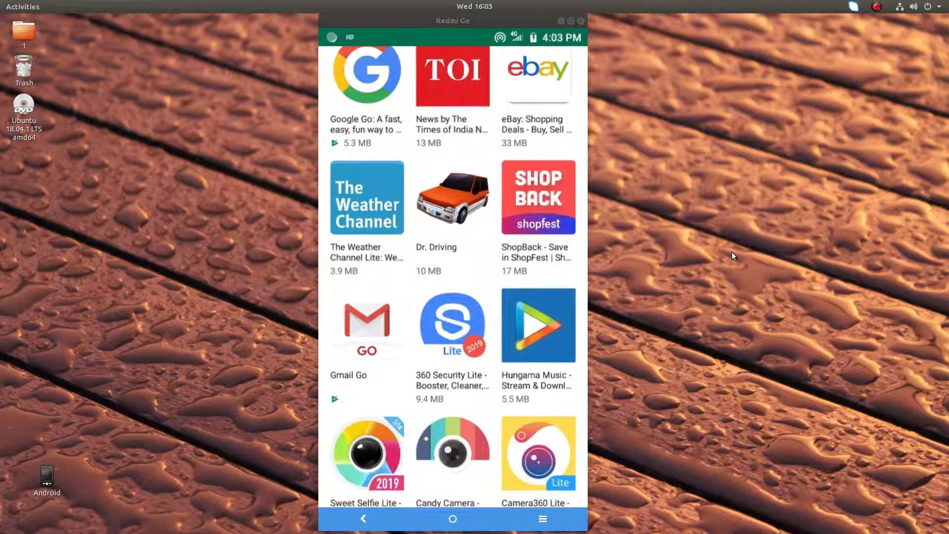
scroll("down", 3)
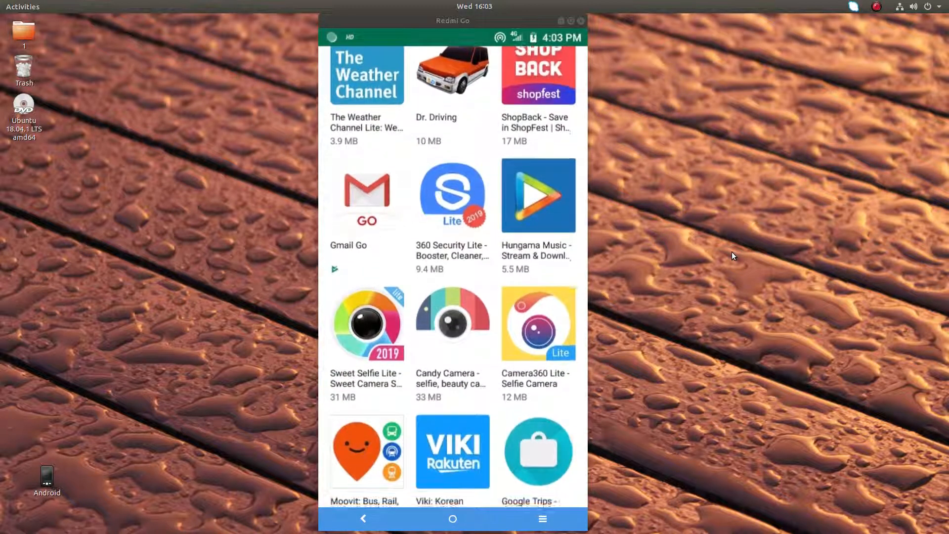
scroll("down", 3)
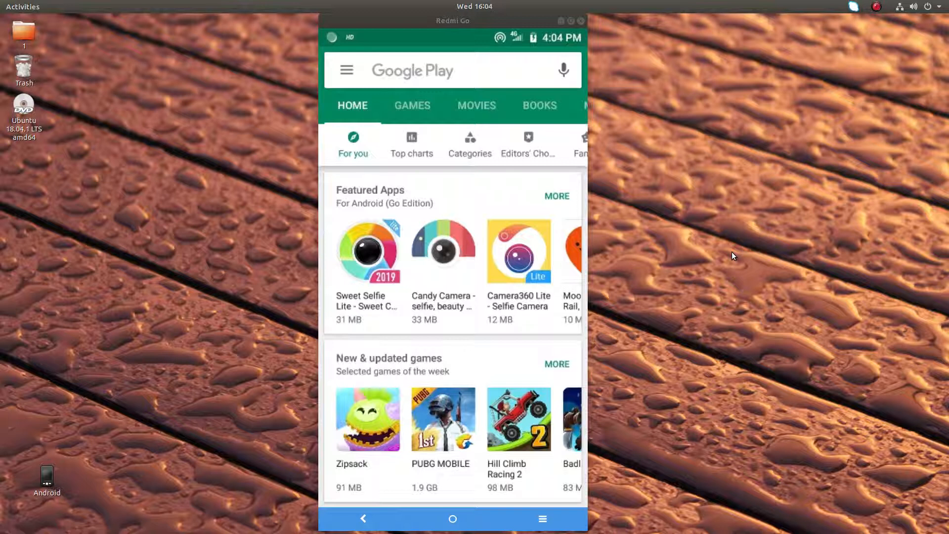
mouse_move(721, 247)
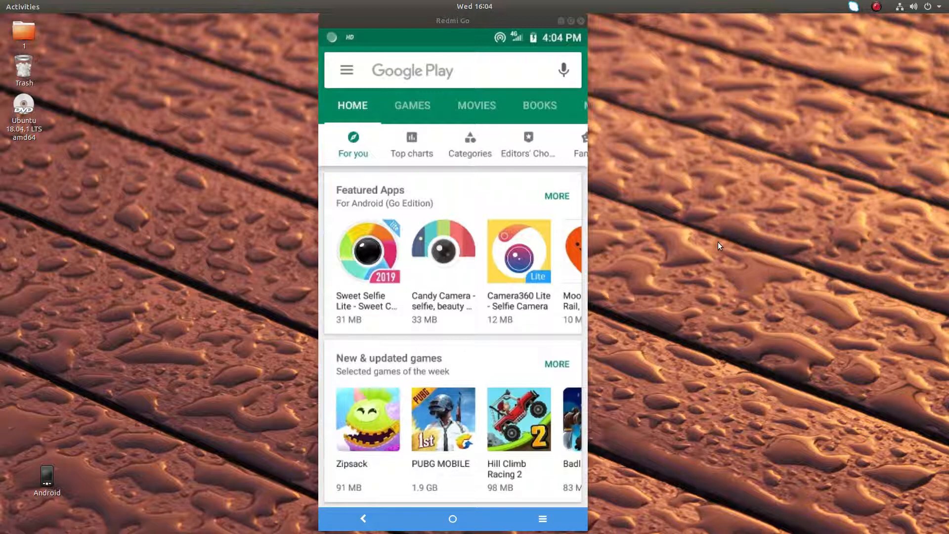